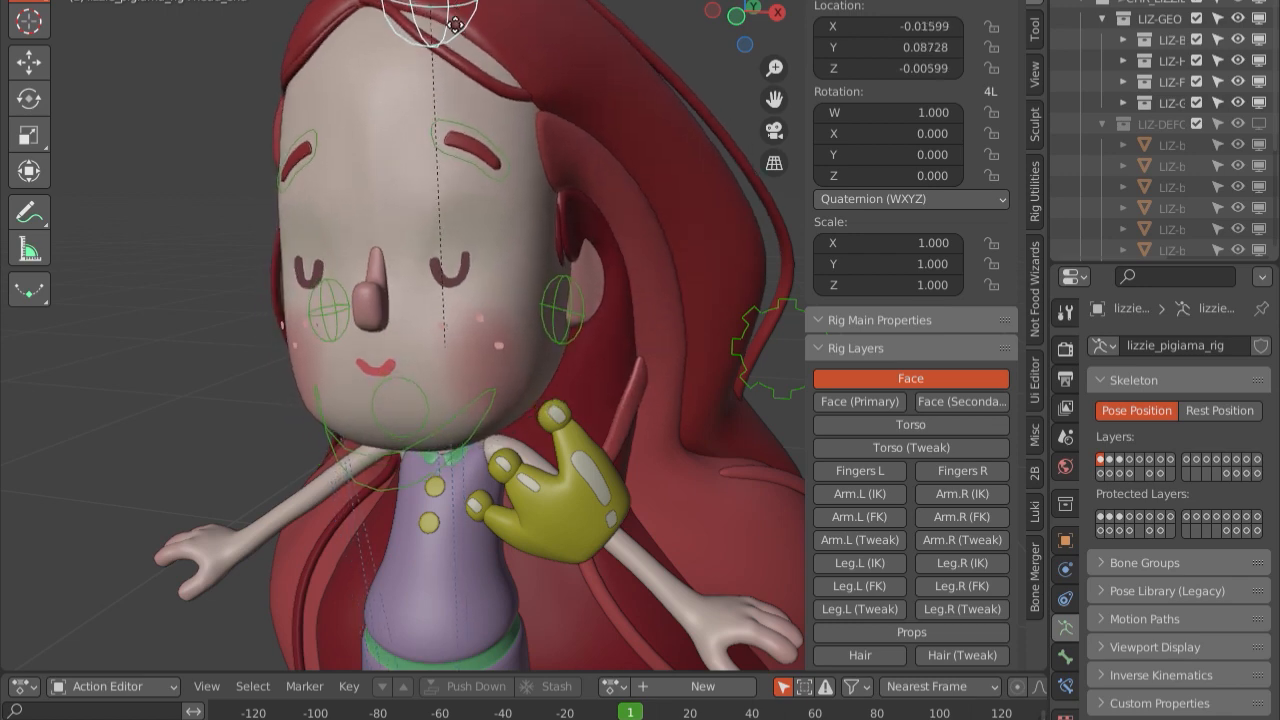
# Add a Surface Deform modifier to the stroke object from the Deform group.
pyautogui.click(1100, 142)
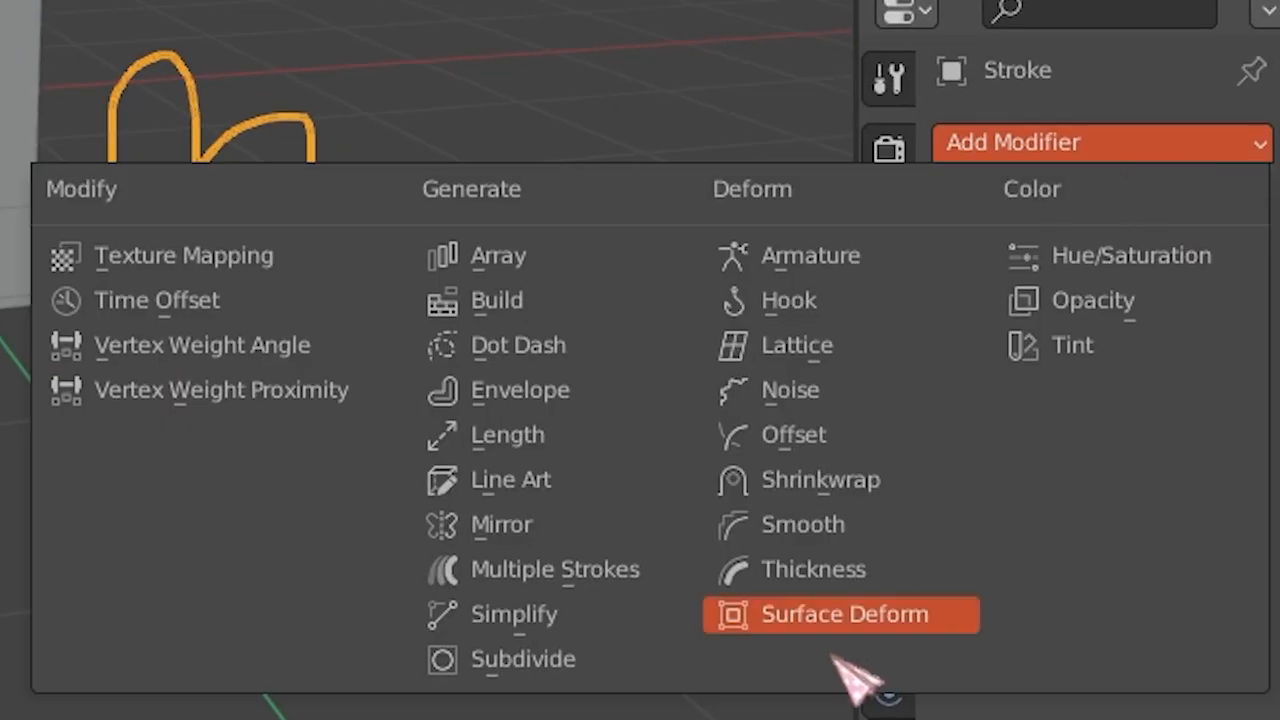
pyautogui.click(838, 614)
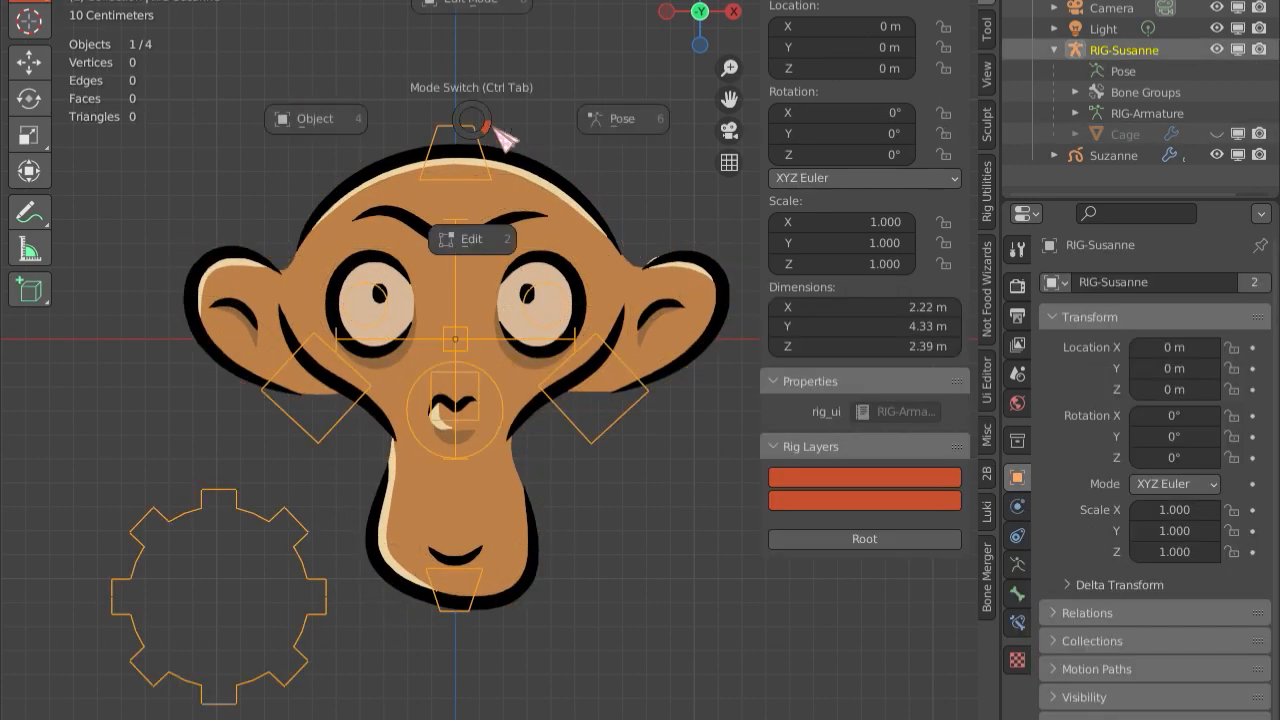
# Unhide the Cage object so its wireframe overlays the Suzanne drawing.
pyautogui.click(620, 120)
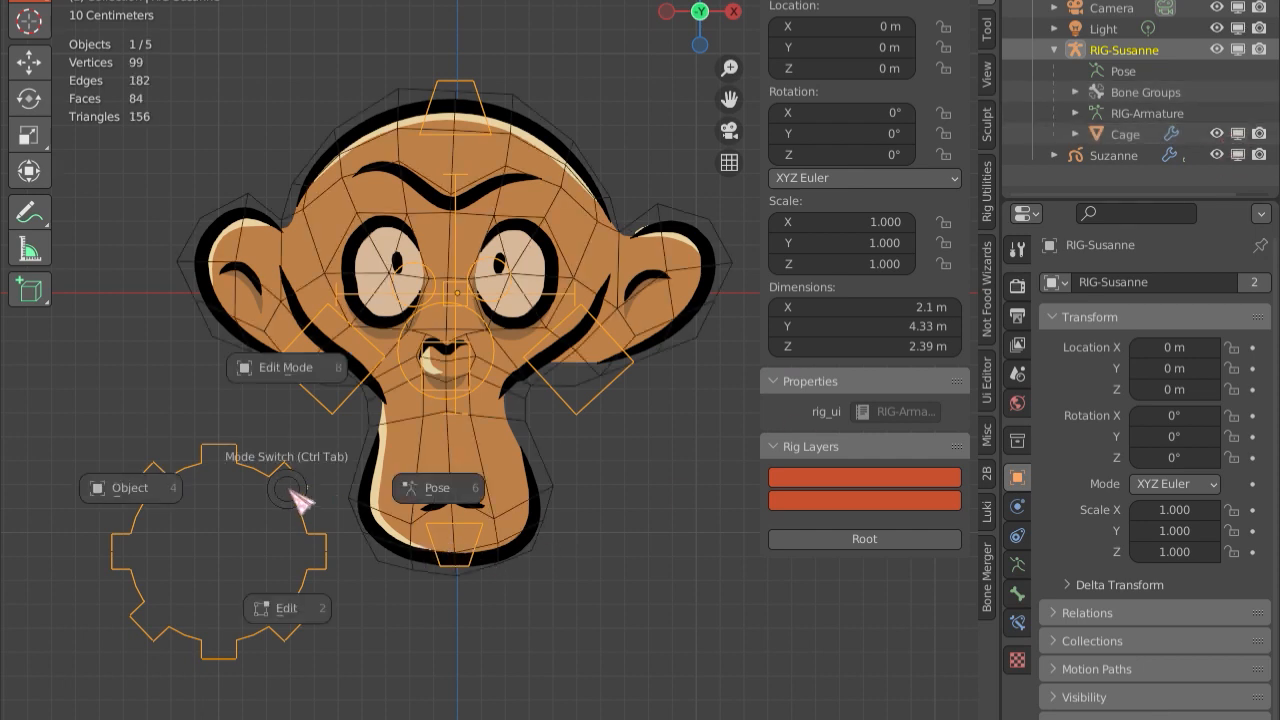
pyautogui.click(436, 488)
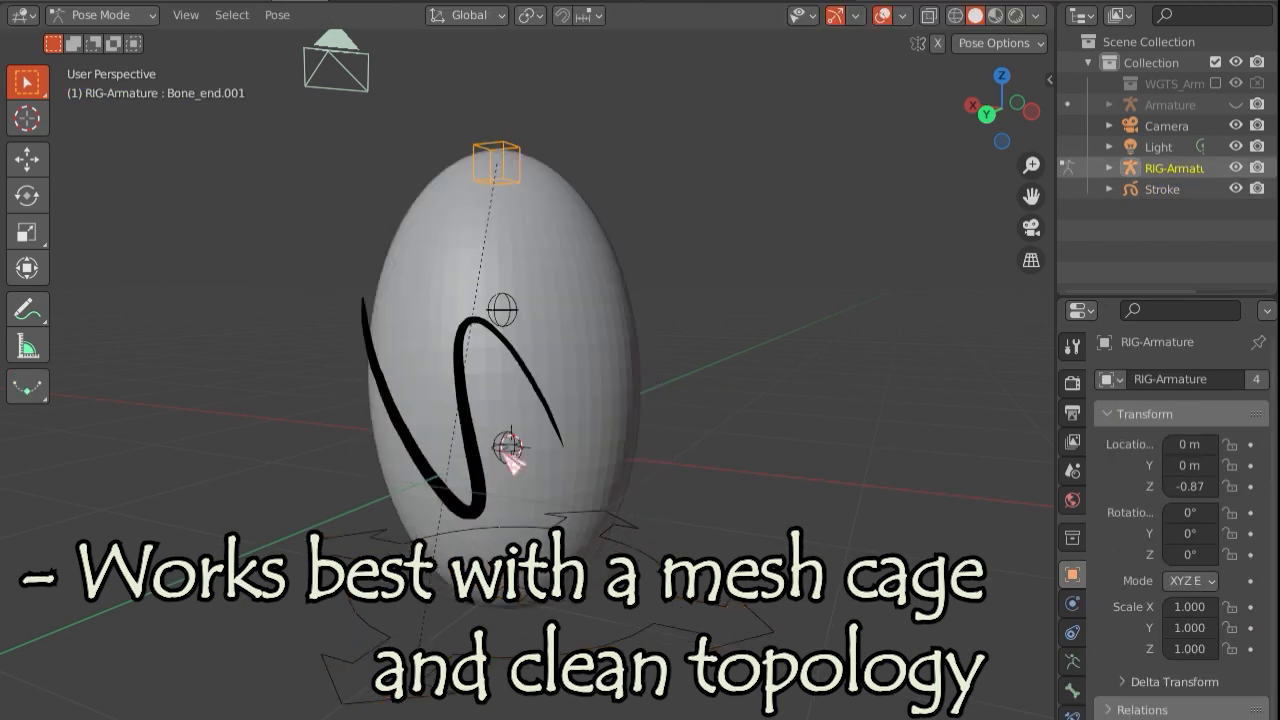
# Pull the top bone sideways so the egg cage bulges and the stroke bends with it.
pyautogui.moveTo(510, 444); pyautogui.dragTo(816, 436)
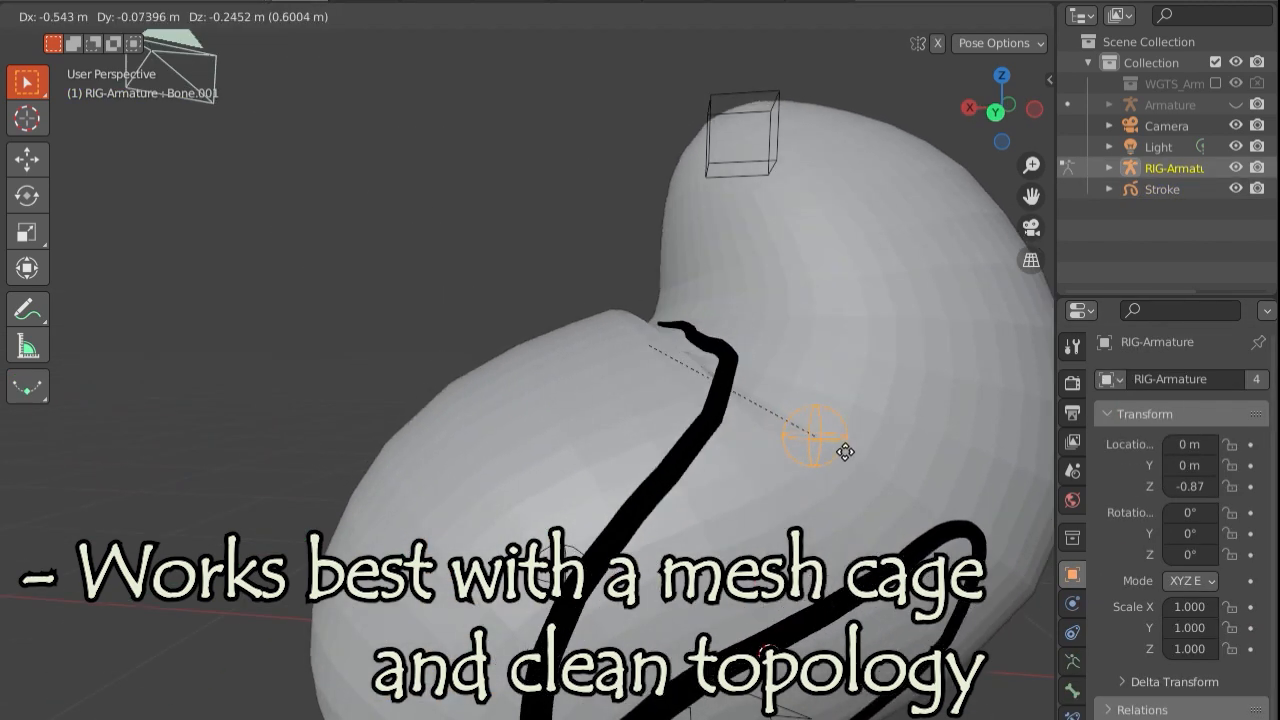